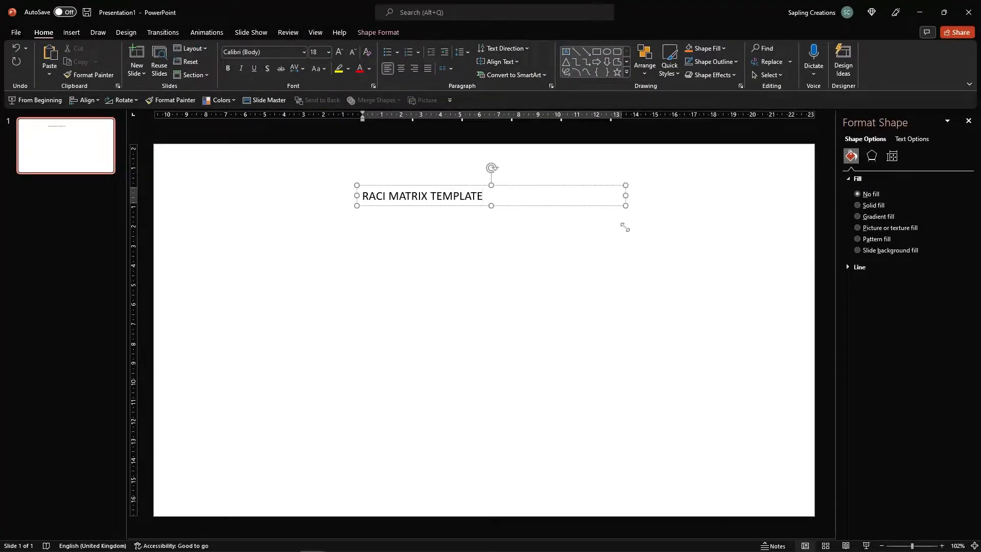
- Draw a rounded-rectangle panel below the RACI MATRIX TEMPLATE title
click(70, 32)
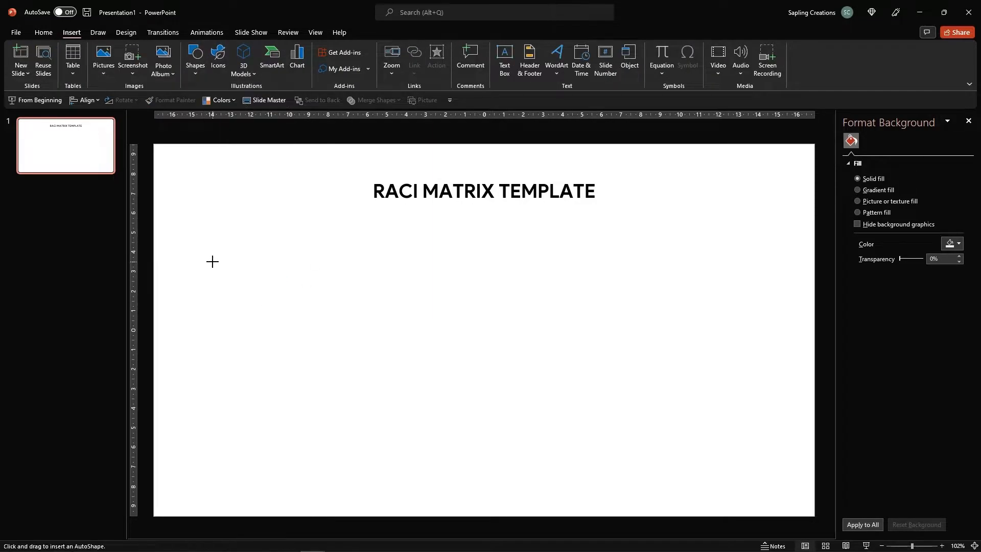
drag(212, 261, 367, 483)
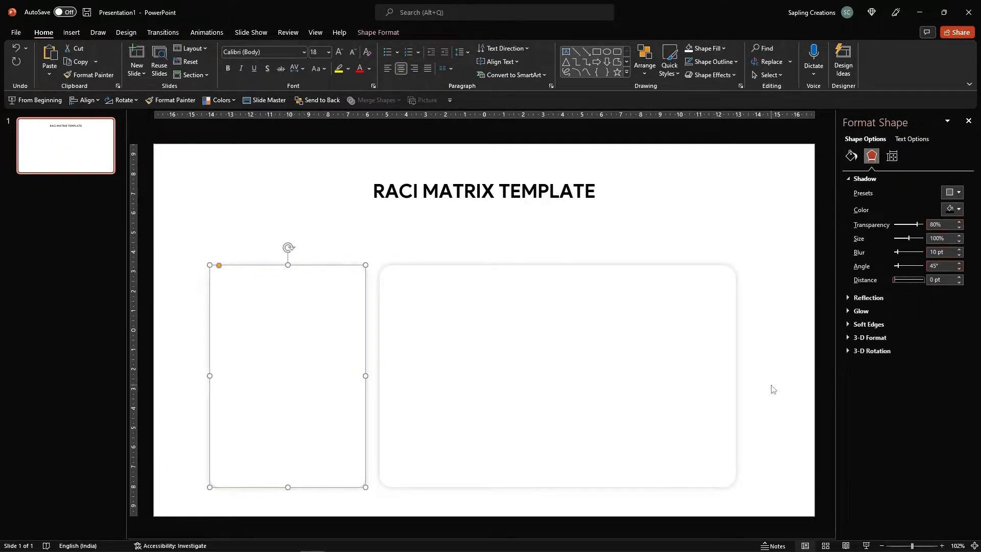
- Label the header 'Project Activity Deliverables' and line the five role labels up in one row
click(70, 32)
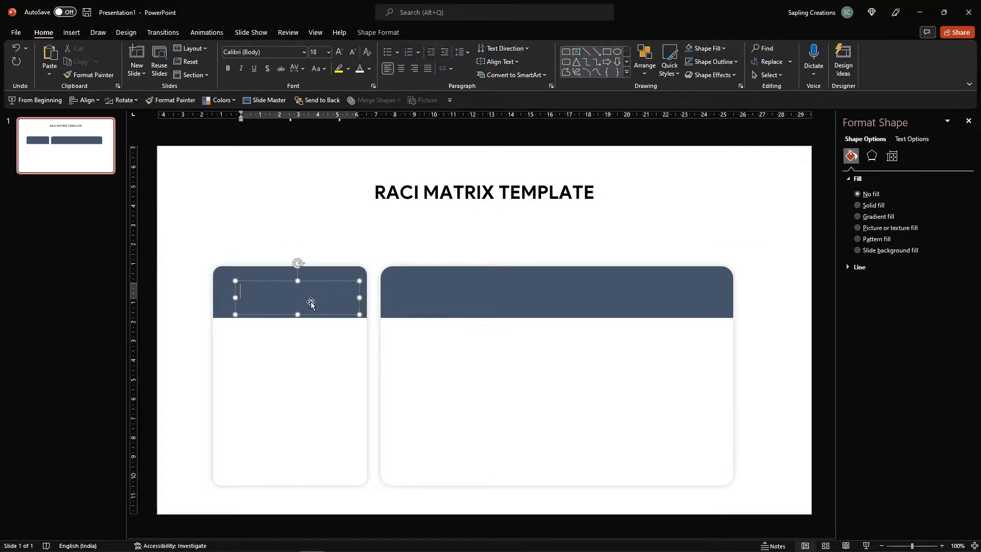
text(Project Activity Deliverables)
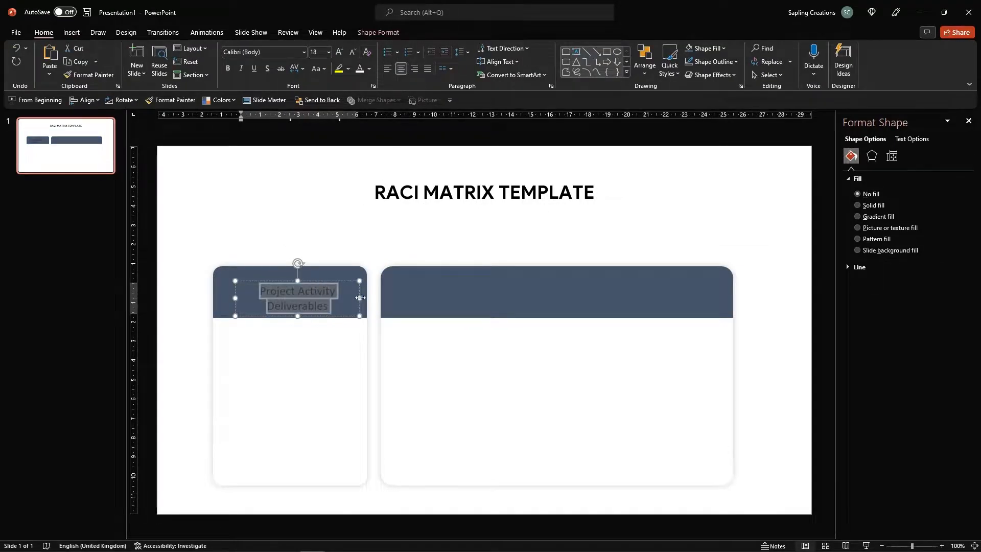
text(Project Manager)
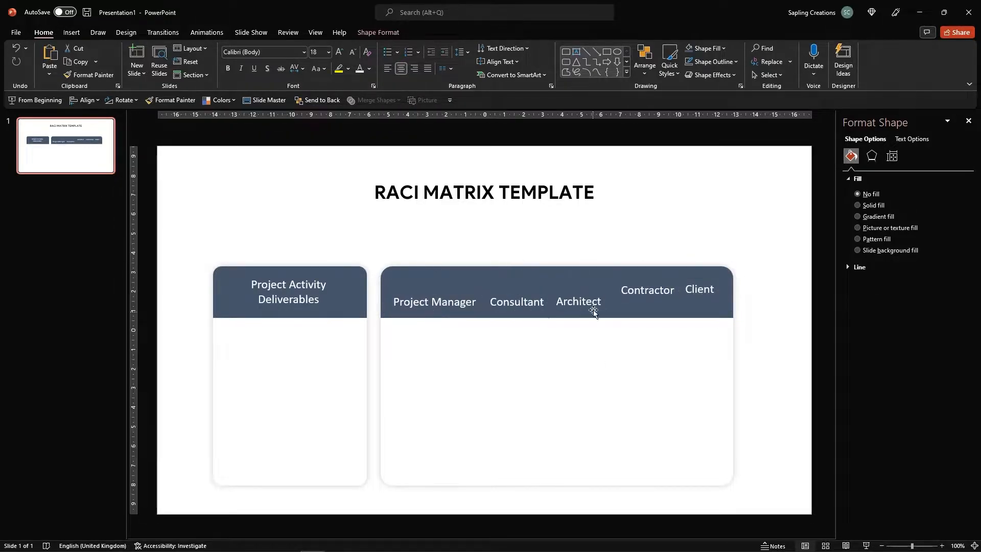
click(592, 311)
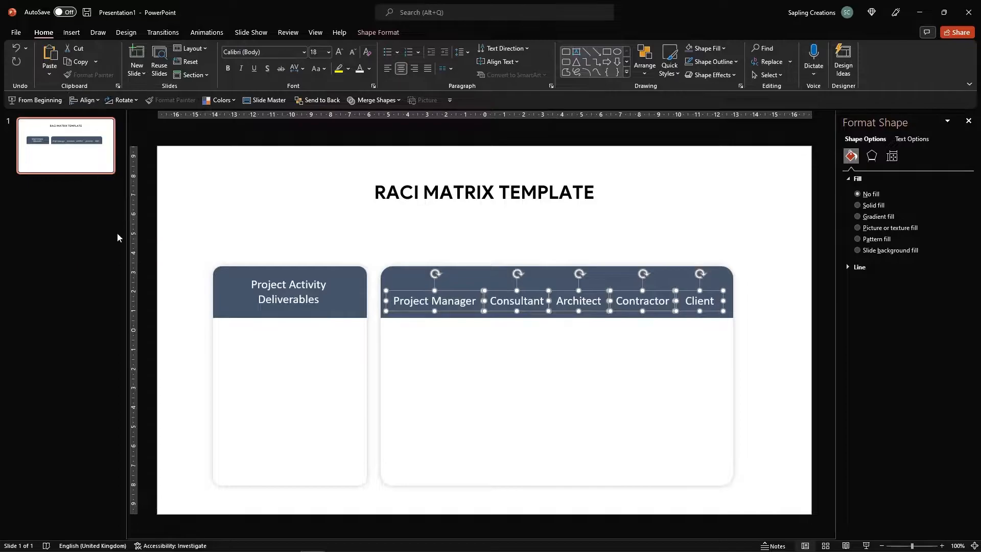
click(315, 52)
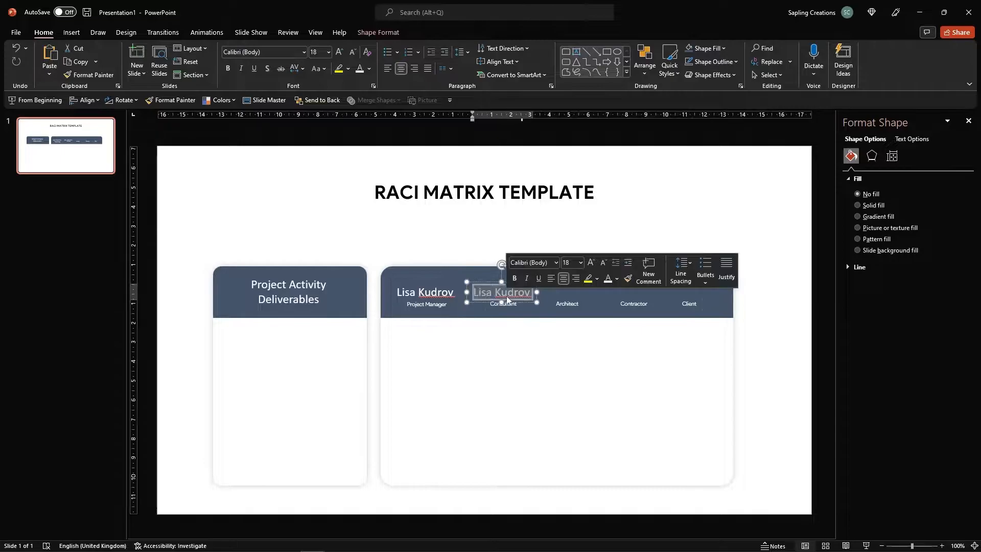
text(Daniel Luis)
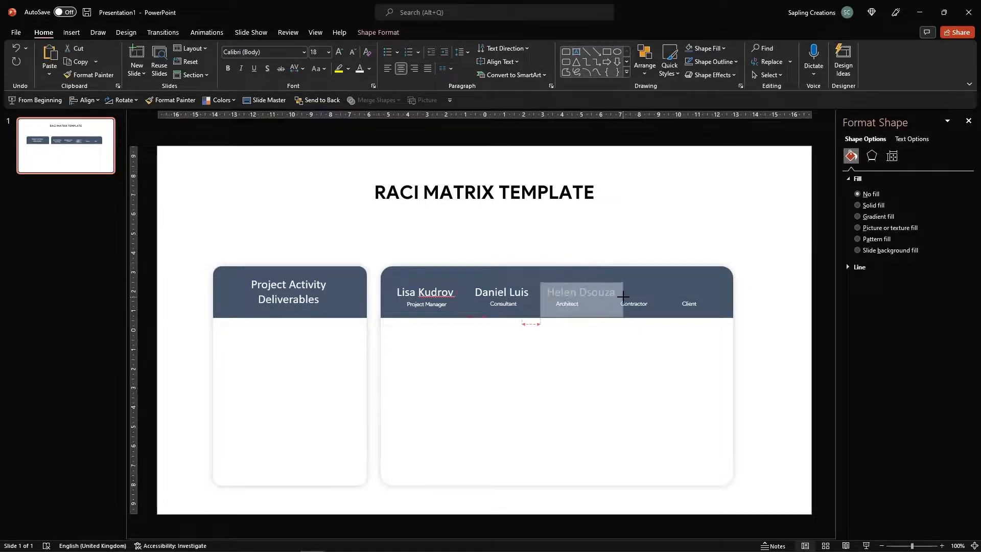
text(Usman Qader)
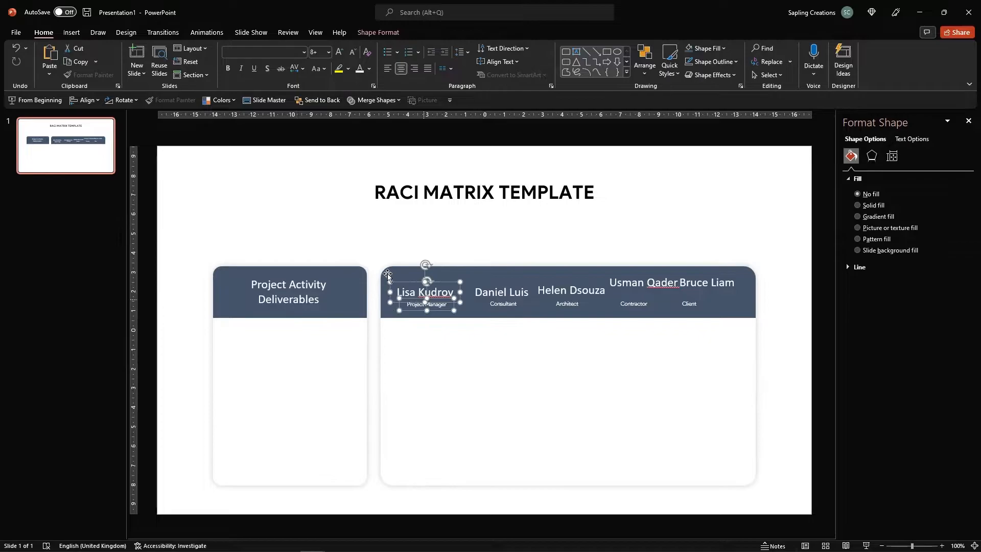
click(196, 59)
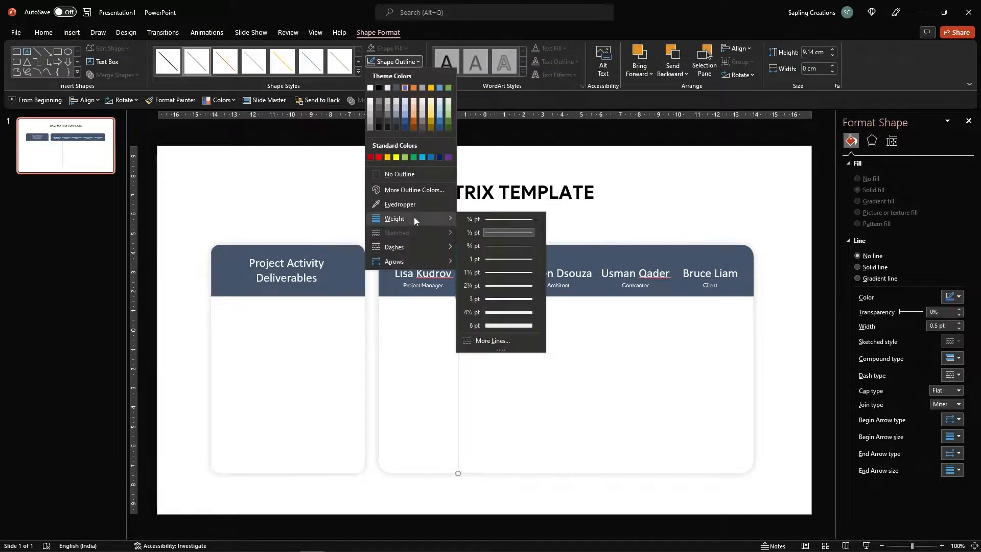
- Give the column dividers a thin weight and list deliverables in the left panel
click(475, 259)
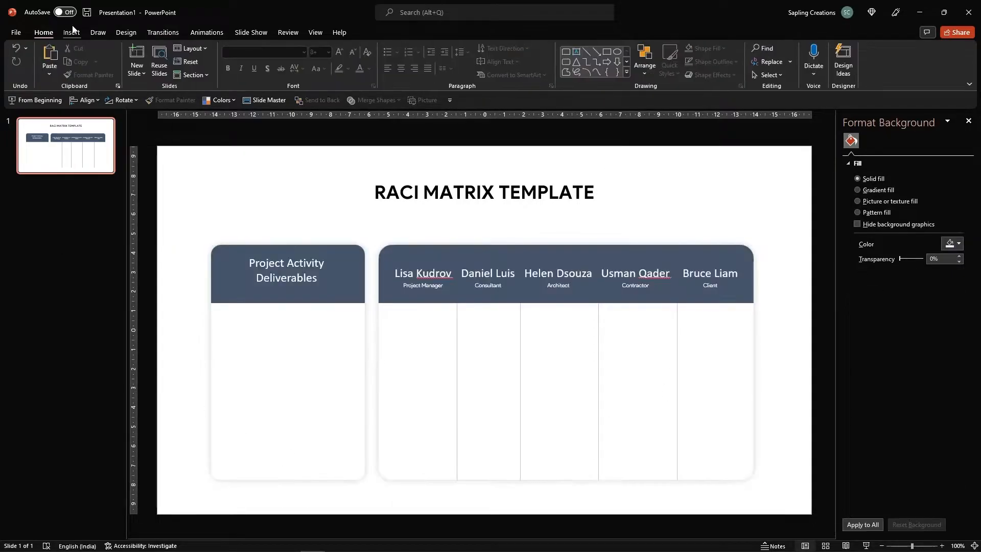
text(Define Authentic and)
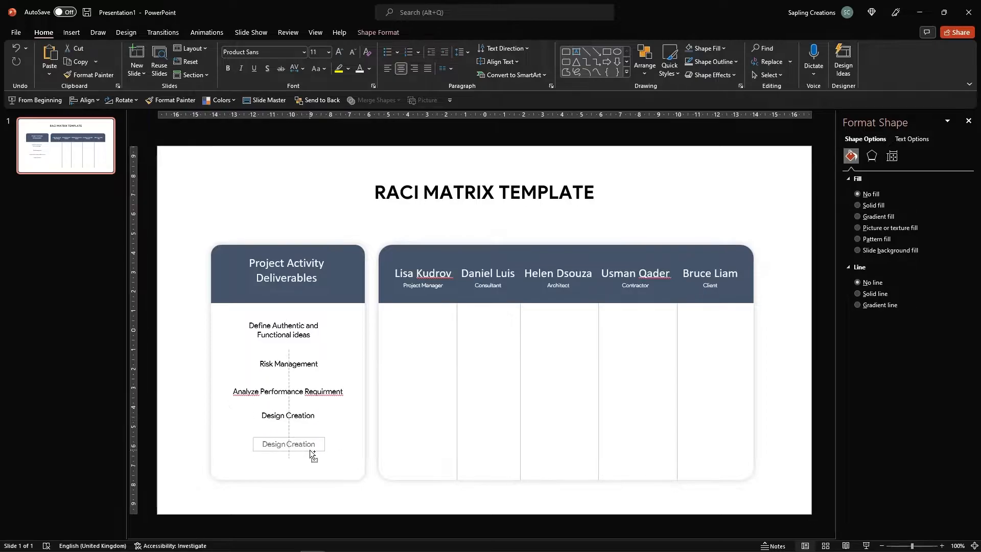
- Rename the last task 'Construction Initiated', select the Design Creation label, and draw a row line
text(Construction Initiated)
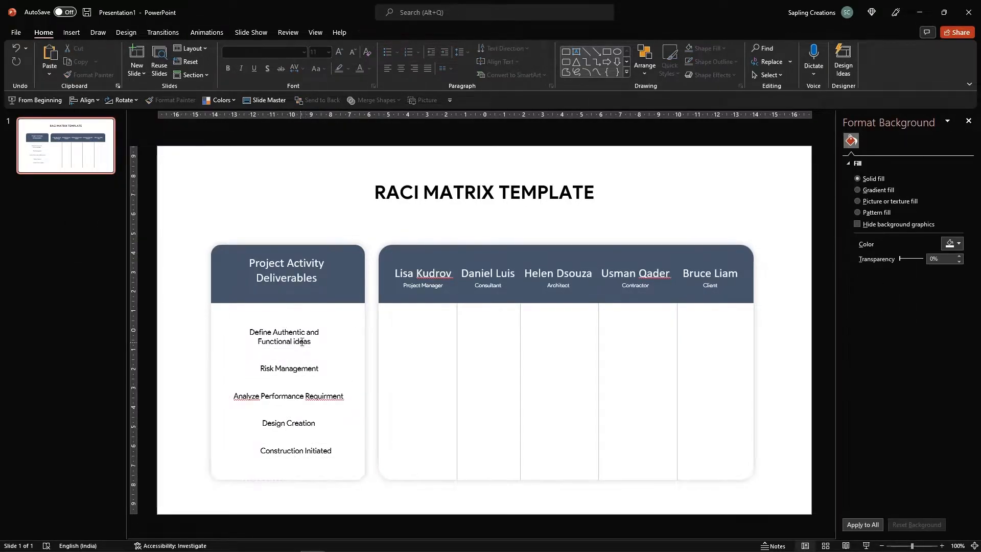
click(288, 425)
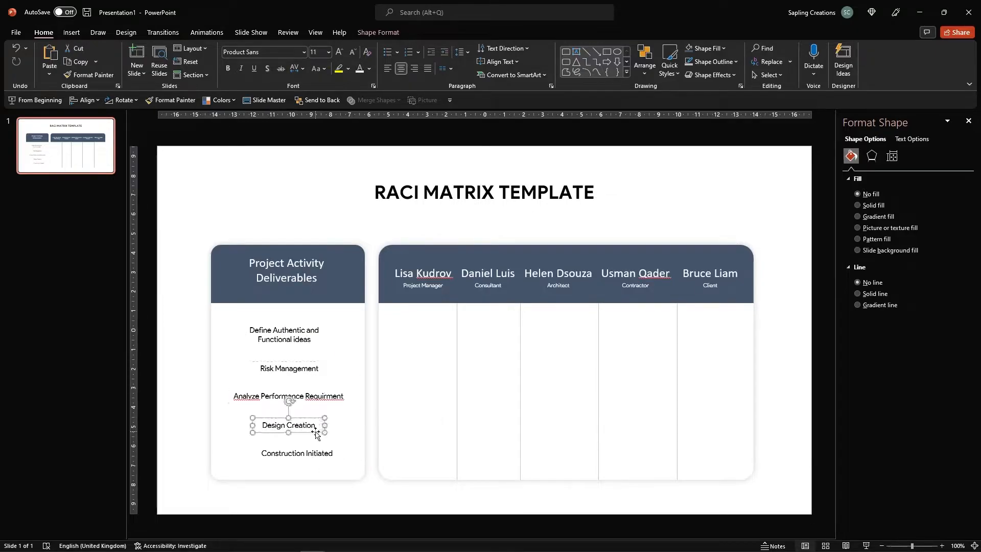
click(192, 422)
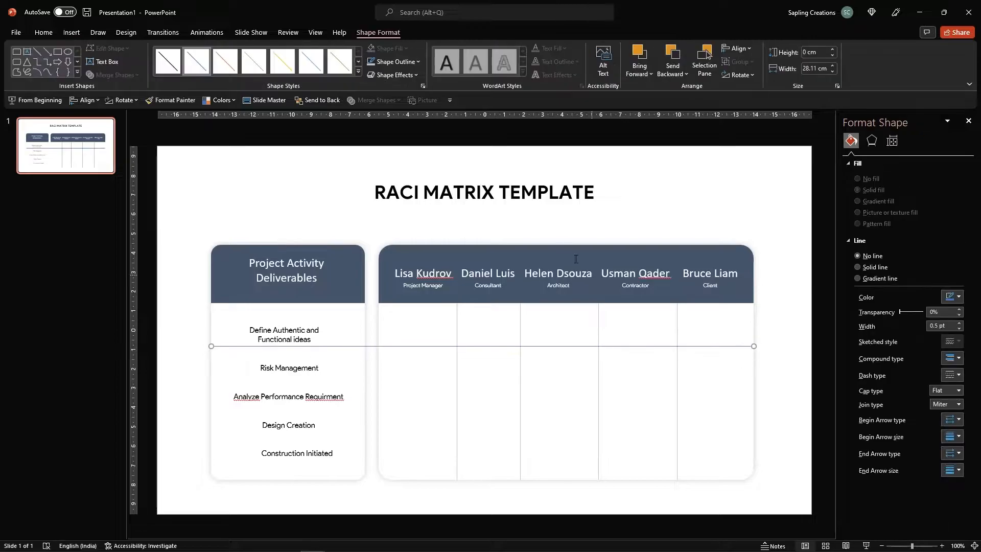
click(858, 267)
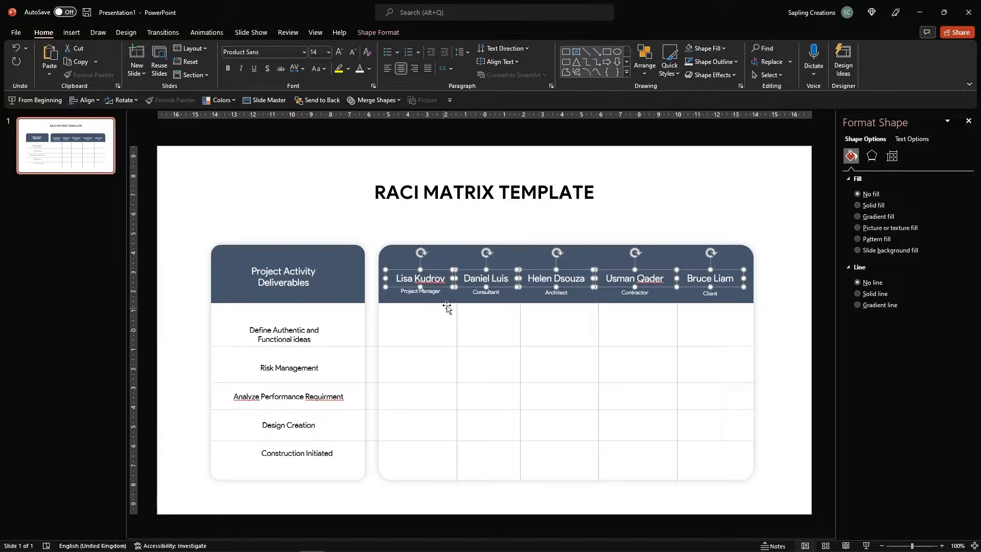
click(485, 278)
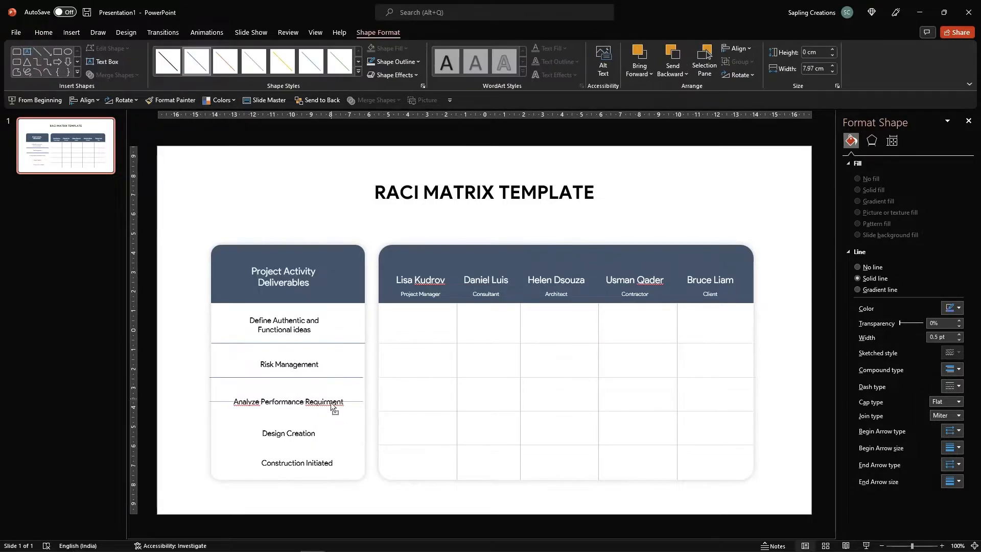
click(288, 401)
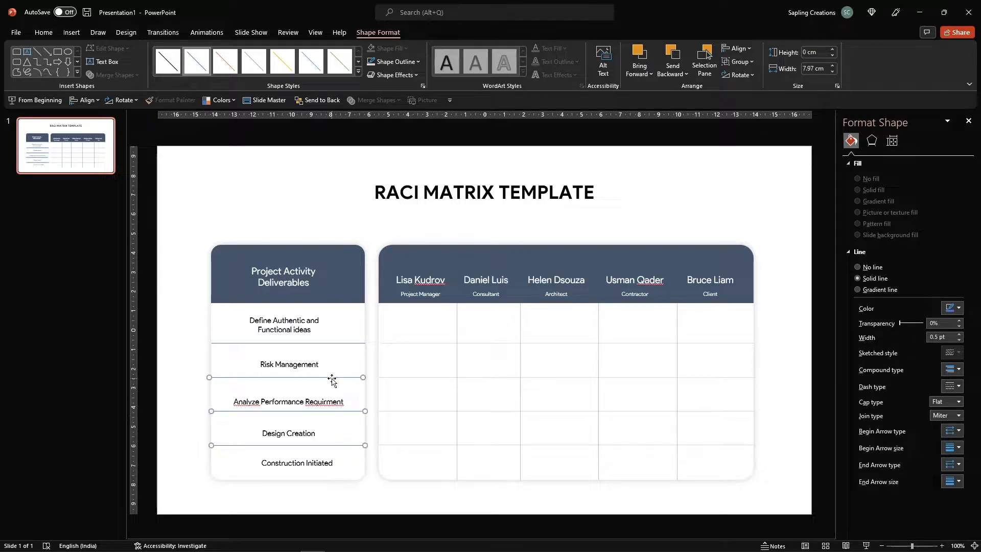
click(284, 321)
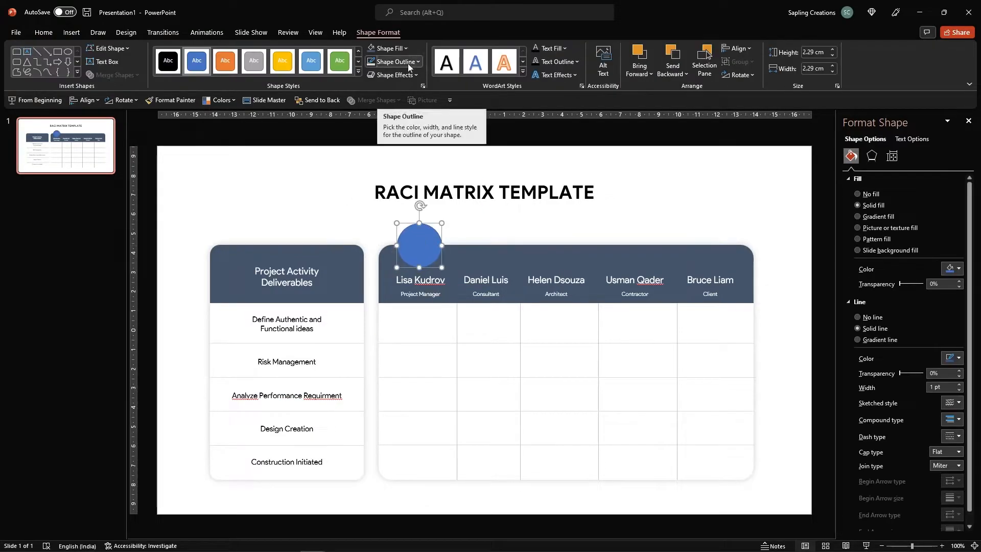
- Make the circle white with no outline and turn the five copies into picture placeholders
click(857, 316)
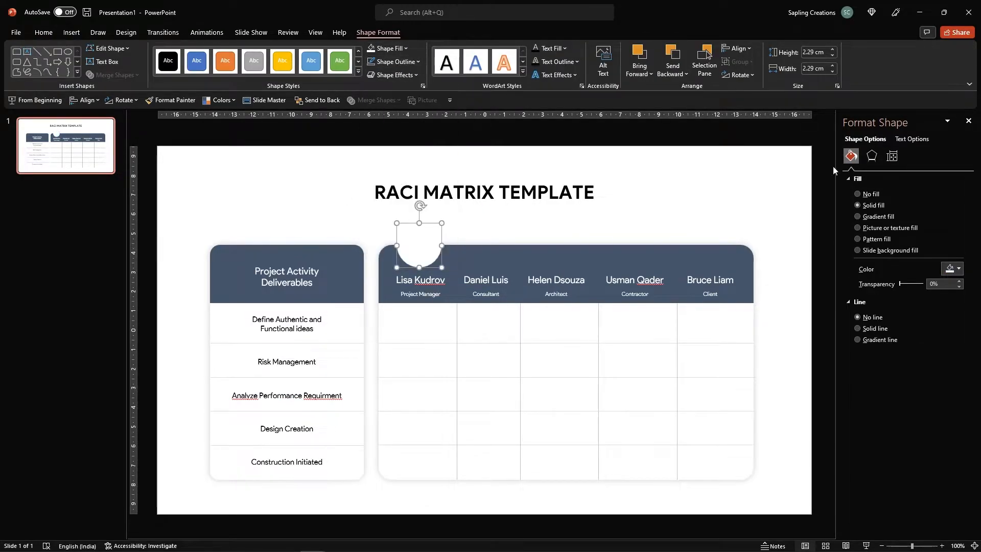
click(871, 155)
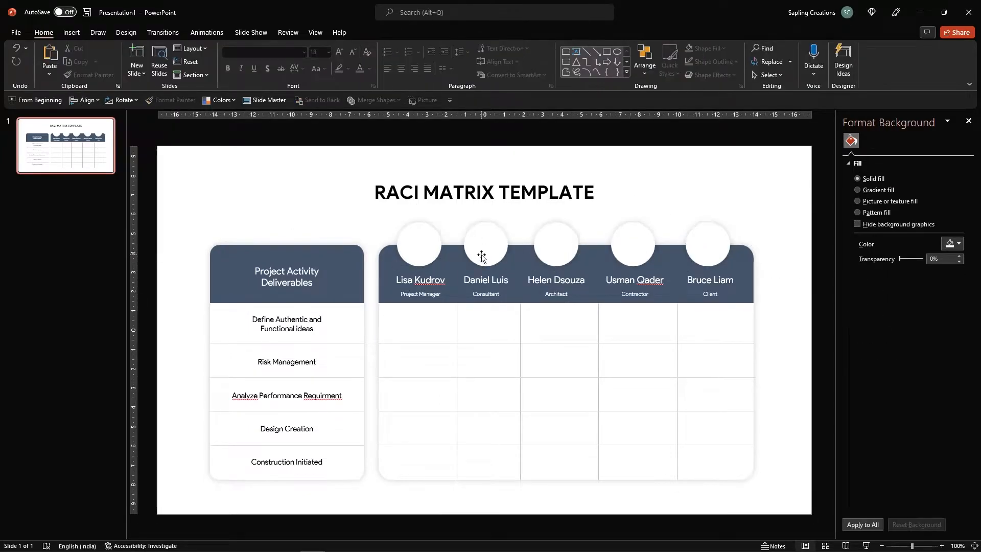
click(85, 100)
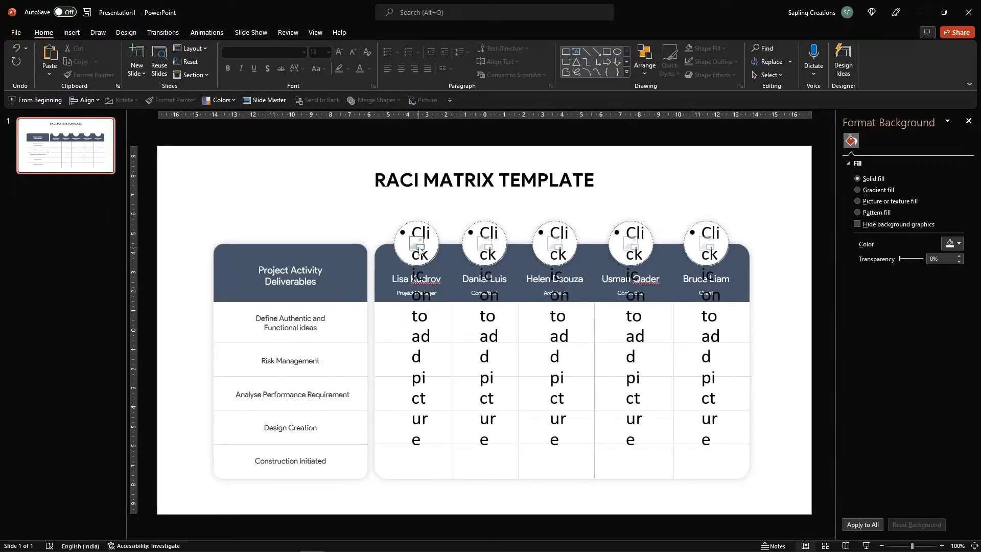
click(415, 244)
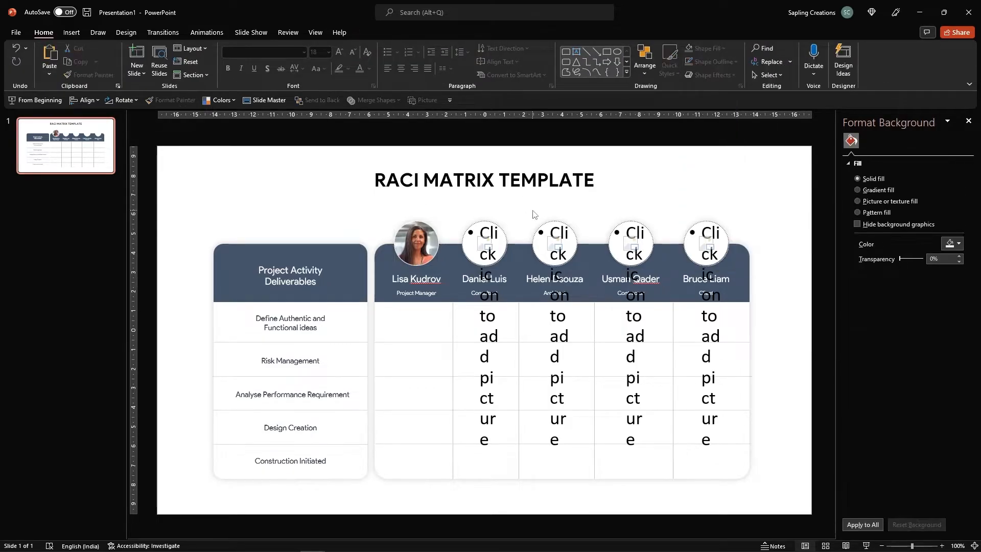
click(485, 244)
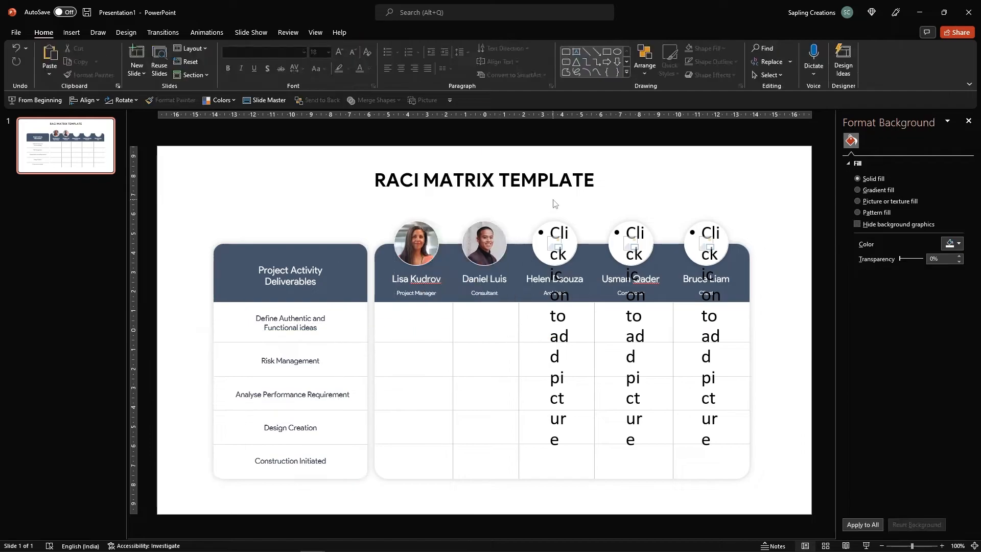
click(553, 244)
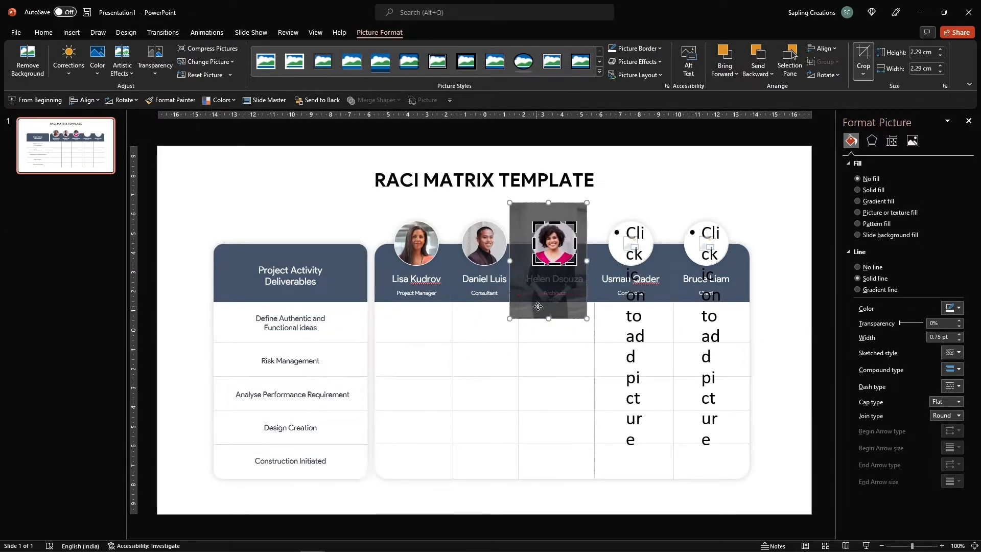
drag(547, 259, 628, 244)
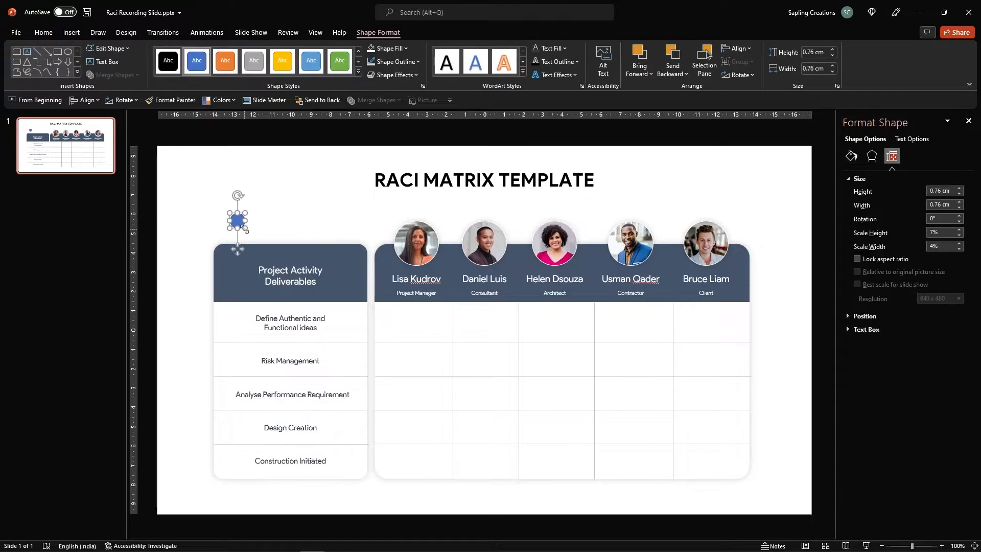
- Apply a custom hex fill colour to a marker circle
click(330, 186)
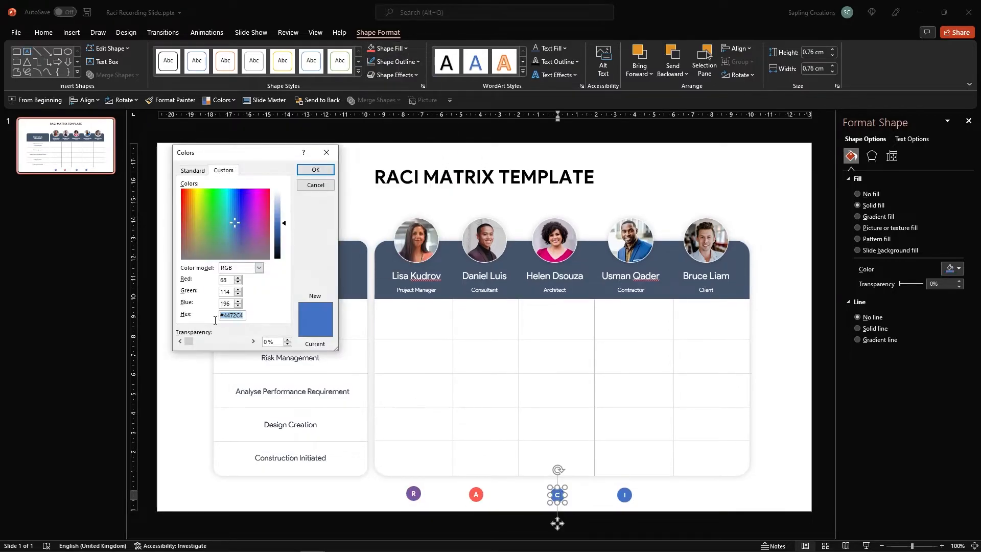
click(315, 169)
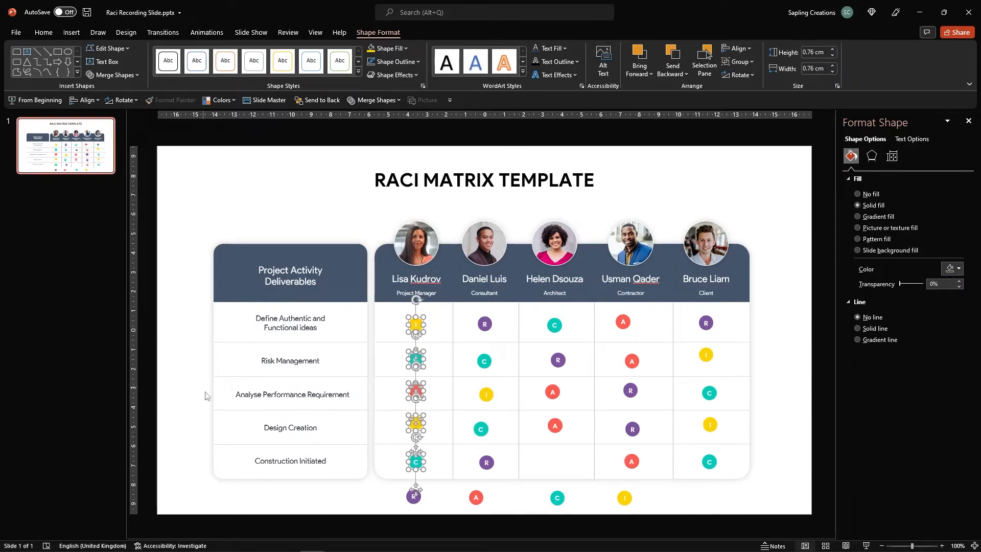
click(85, 100)
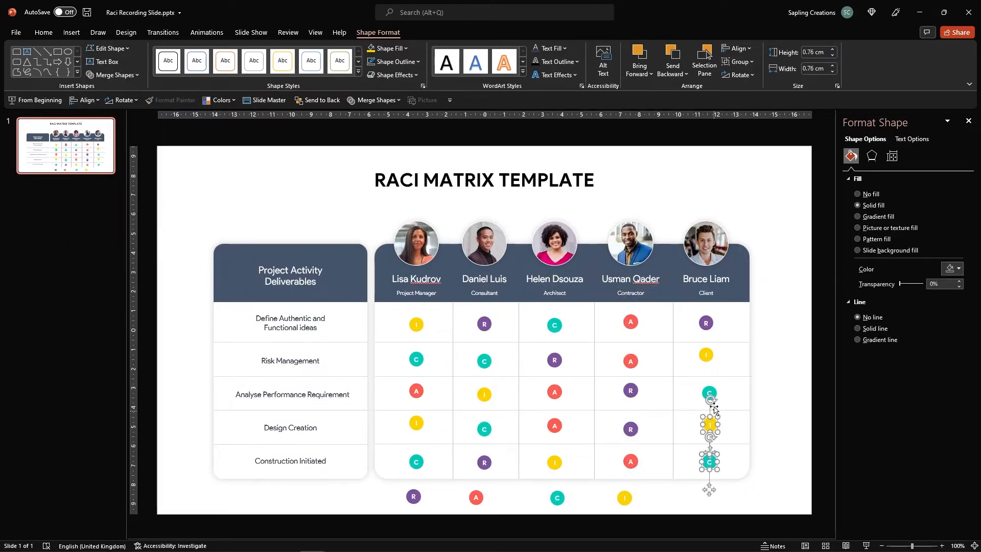
click(84, 101)
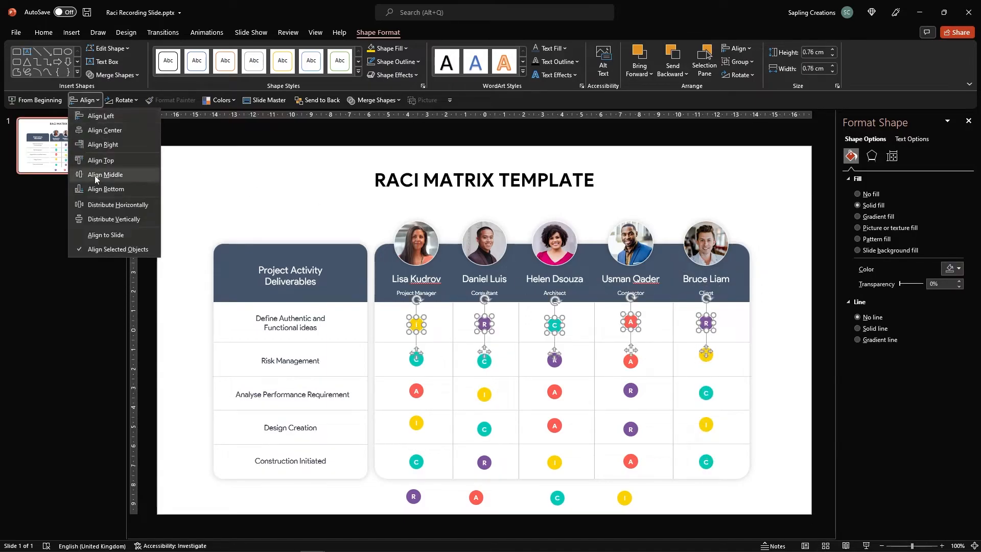
click(101, 159)
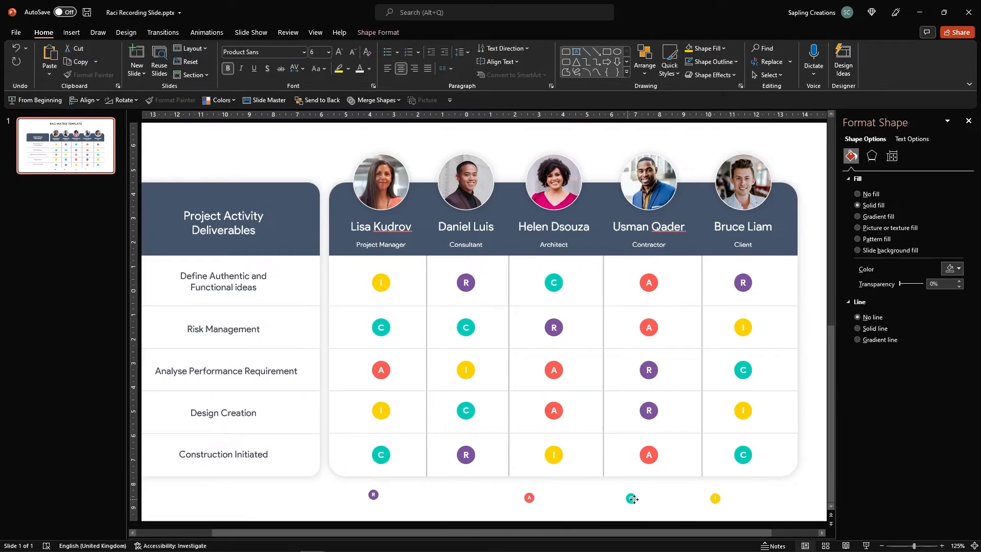
- Add Responsible, Accountable, Consulted and Informed labels beside the four markers below the table
click(71, 33)
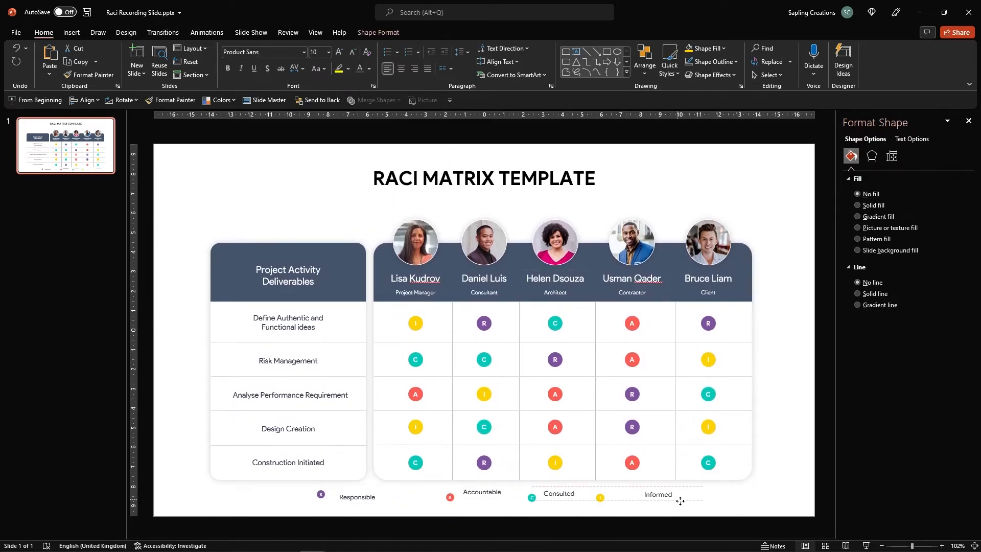
click(86, 100)
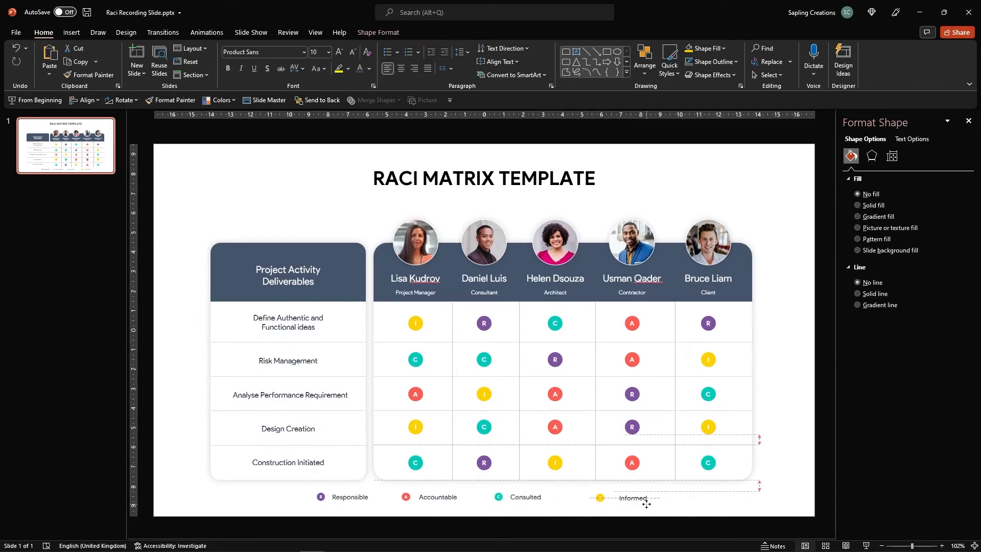
click(599, 496)
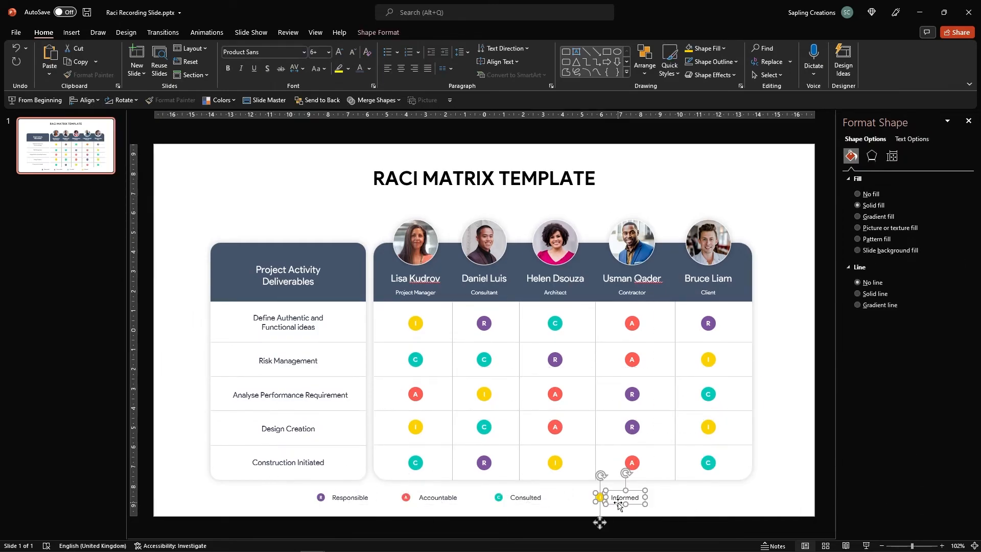